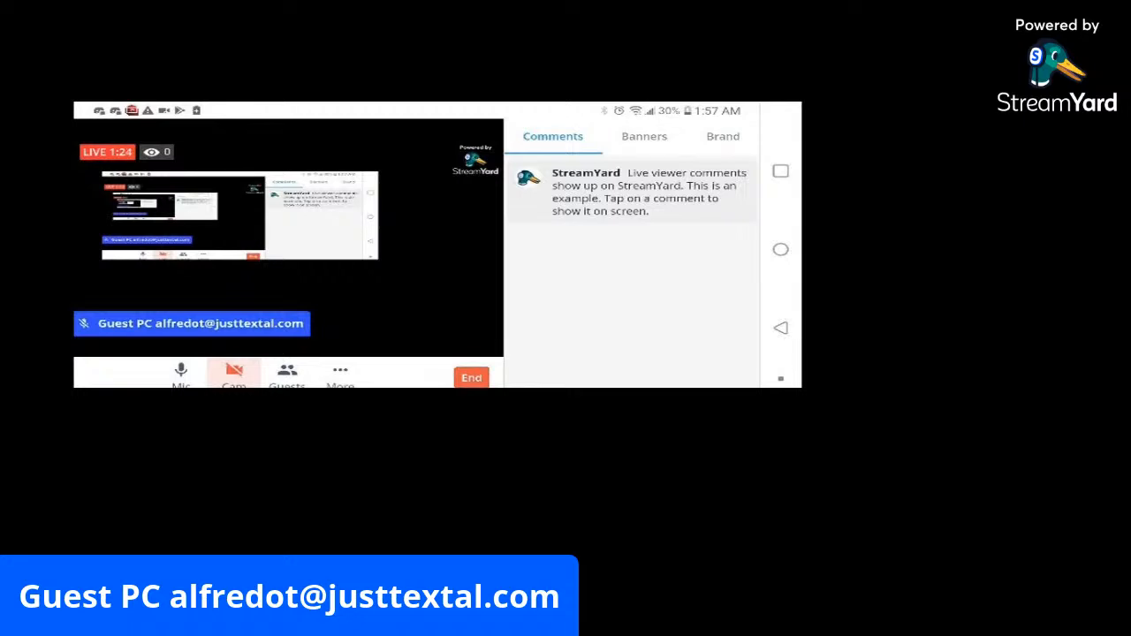
Dismiss the extra broadcast options and browse the banner list in the Banners tab
click(340, 371)
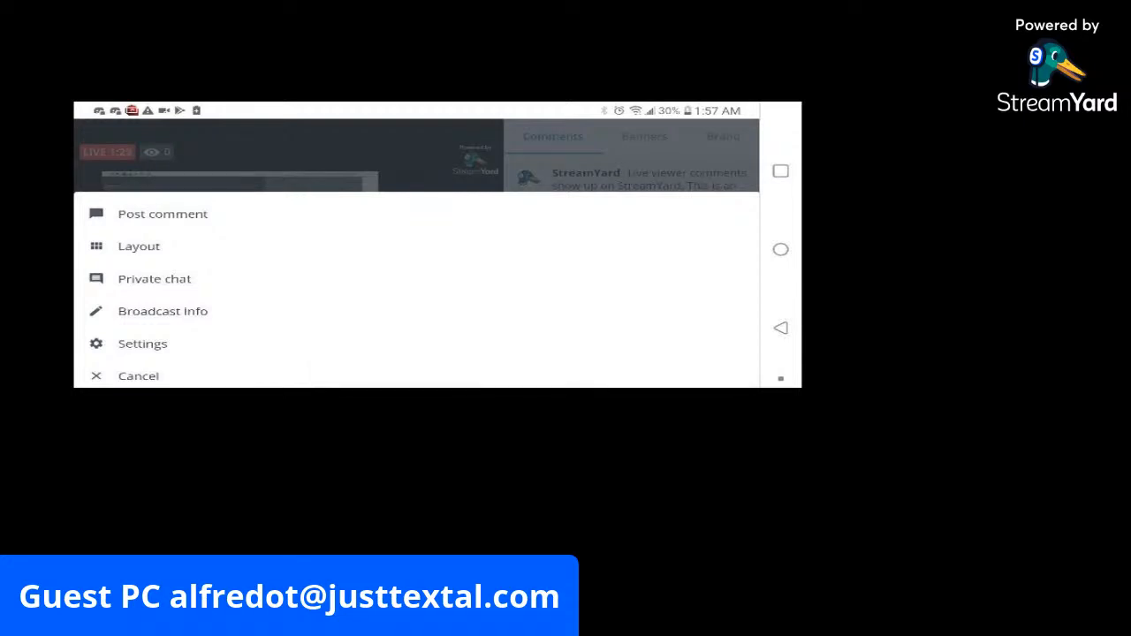
click(139, 245)
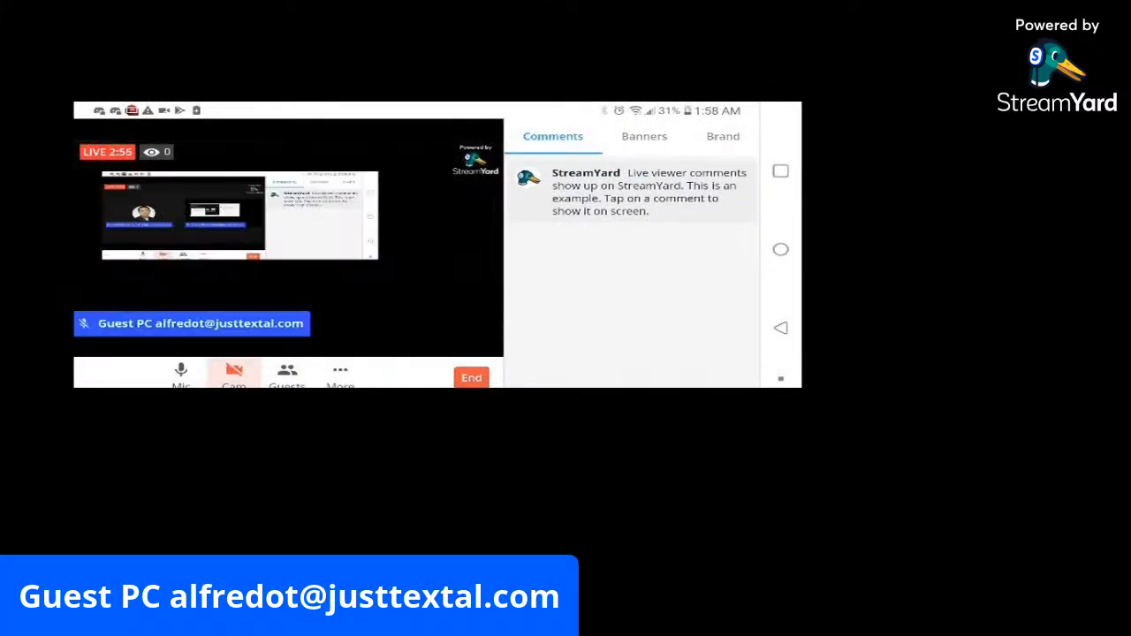
click(340, 375)
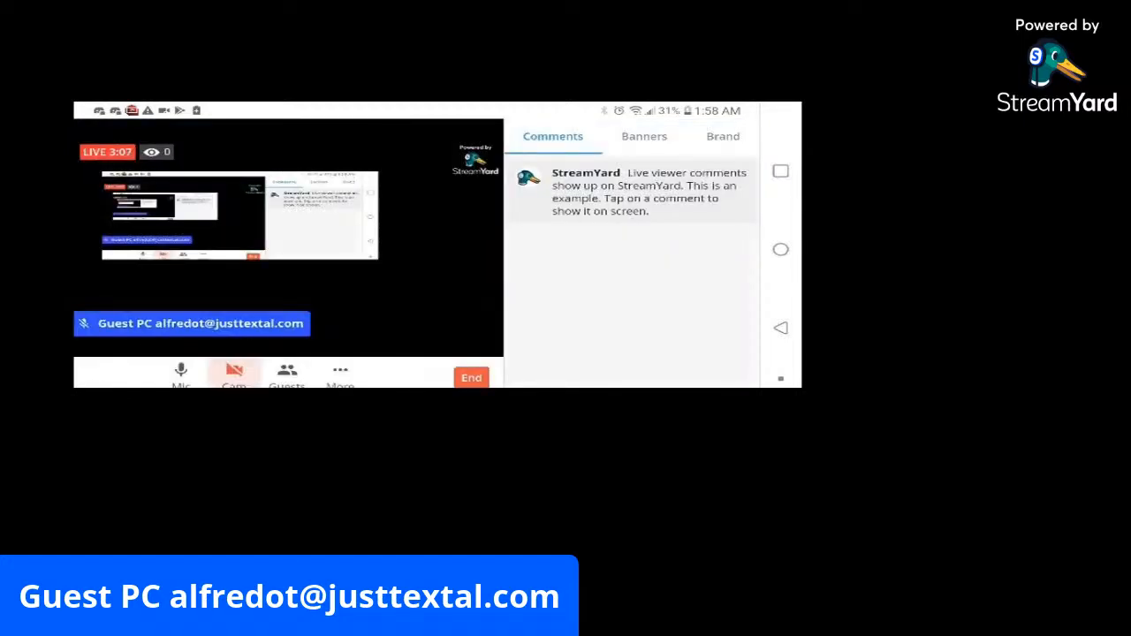
click(644, 136)
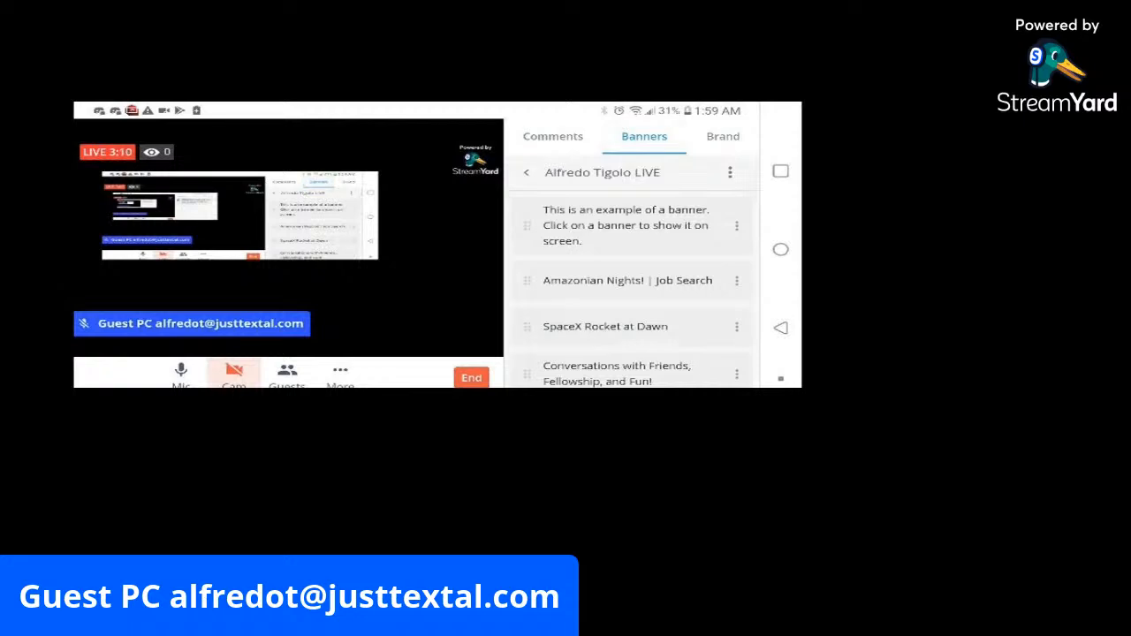
scroll(down, 3)
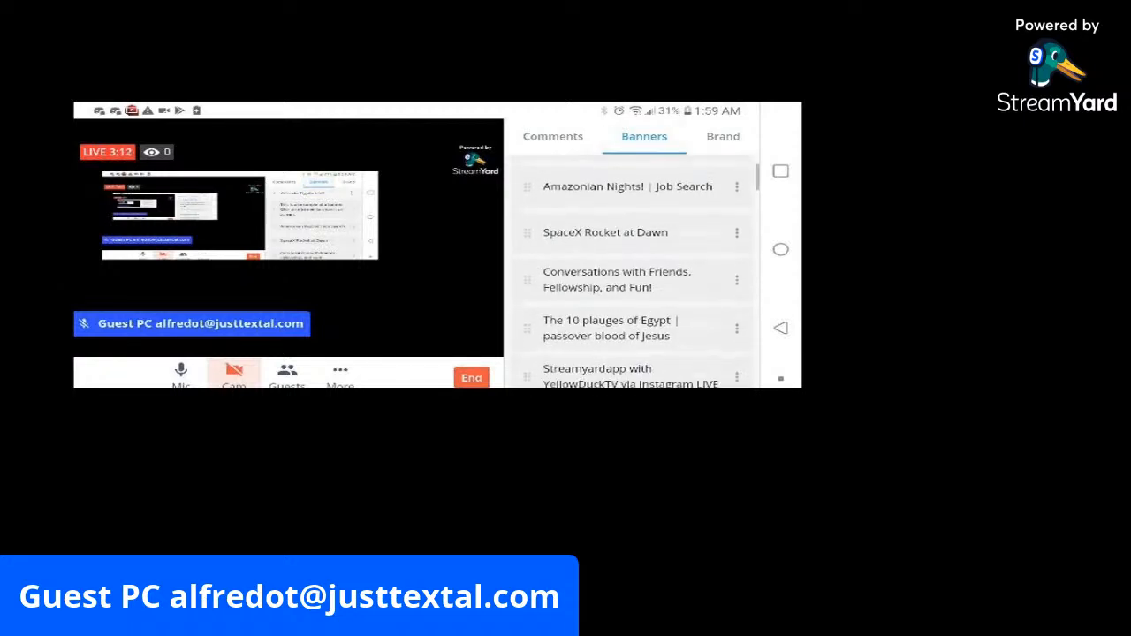
scroll(down, 3)
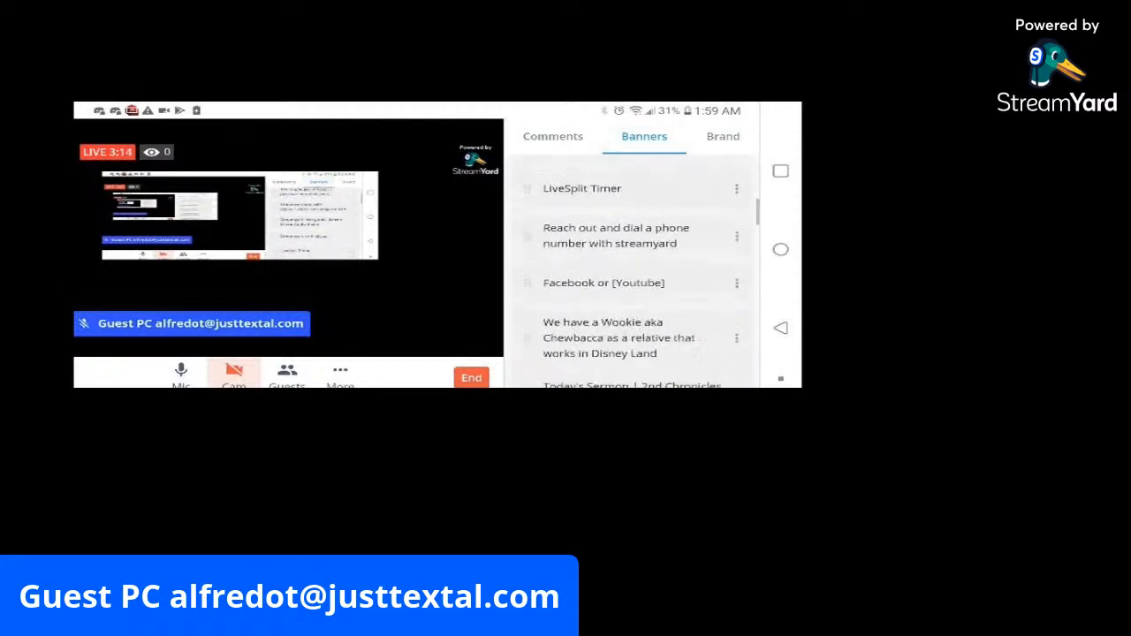
scroll(down, 3)
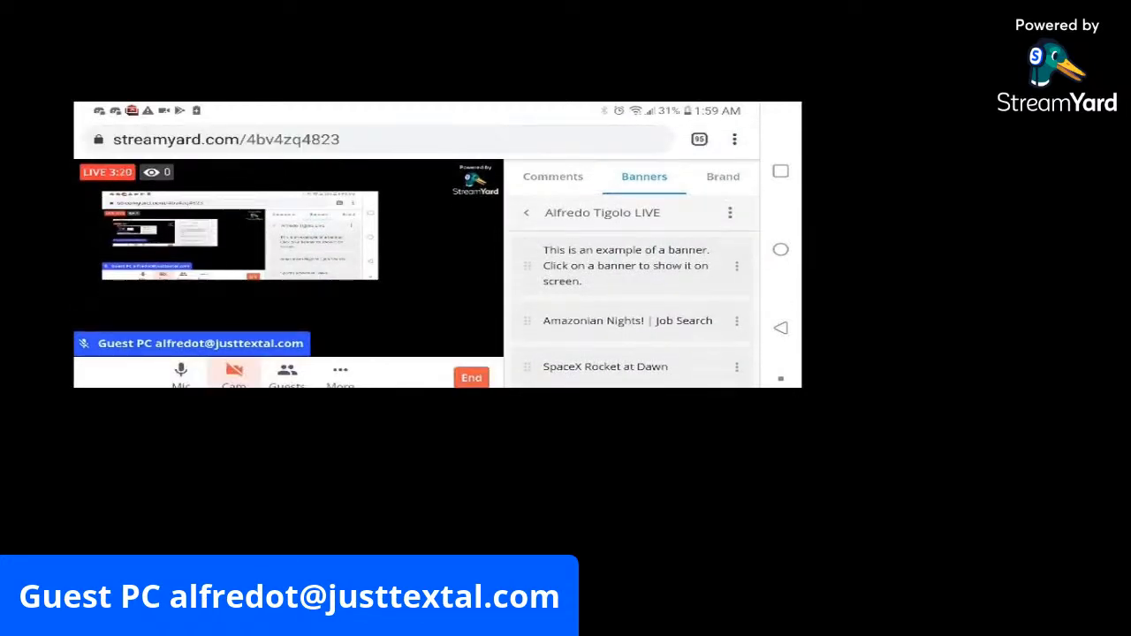
Reopen the 41-banner folder and show the portrait-view tip banner on the broadcast
click(526, 212)
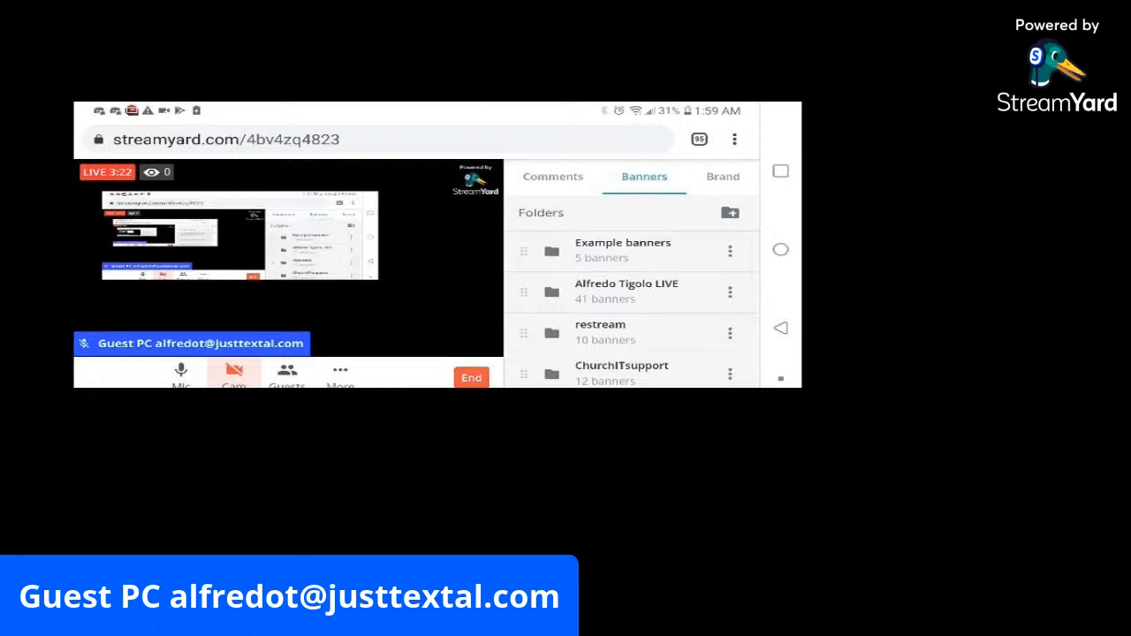
scroll(down, 3)
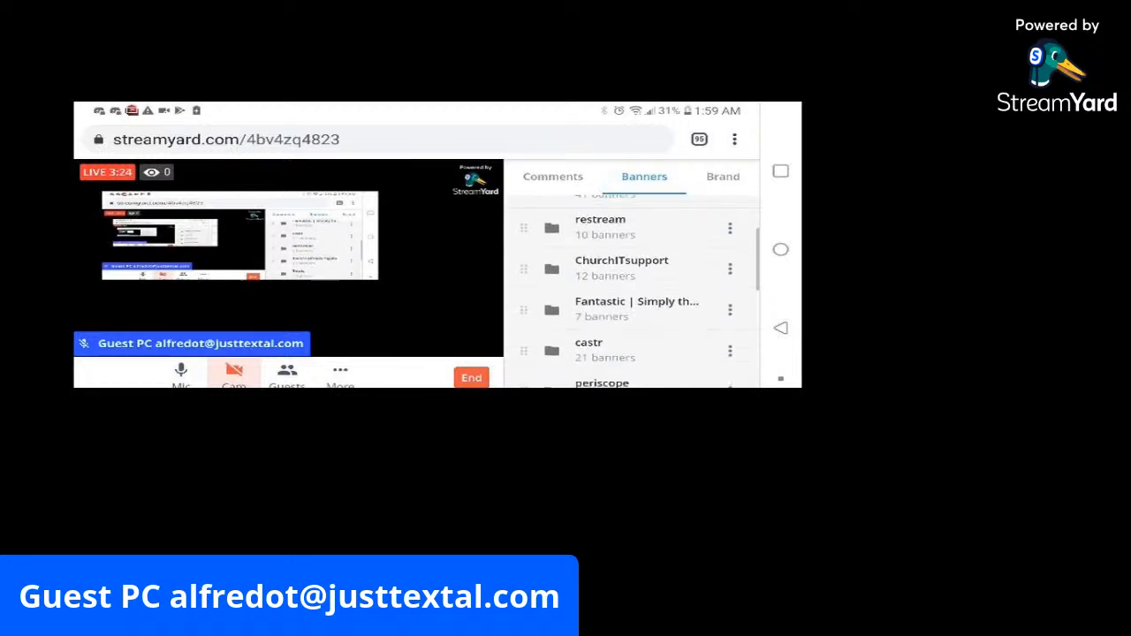
scroll(down, 3)
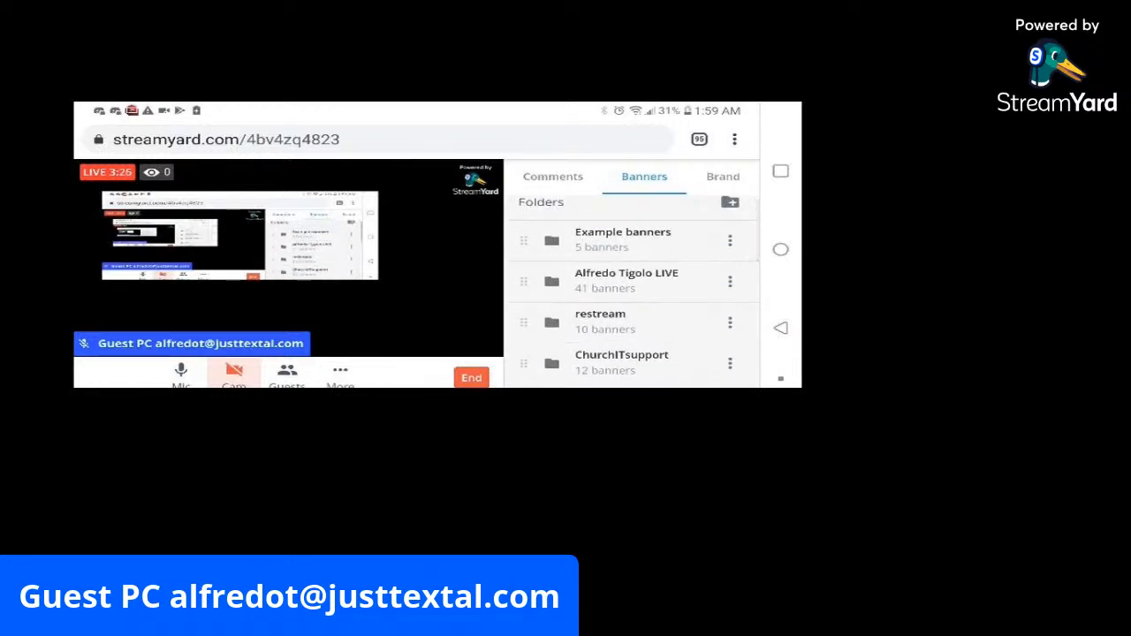
click(626, 280)
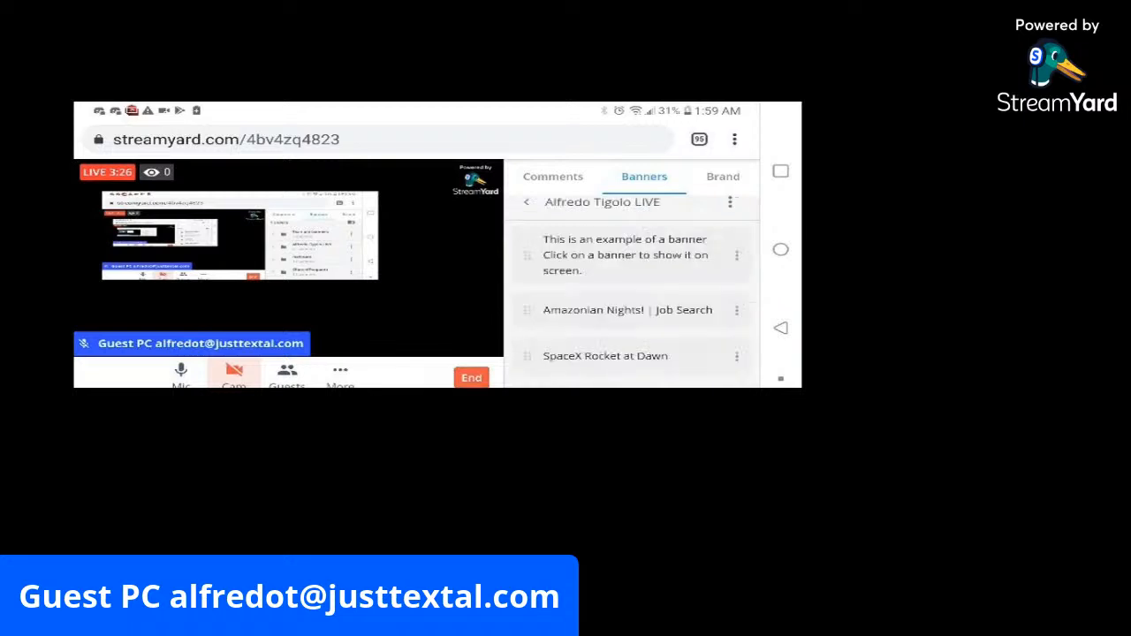
scroll(down, 3)
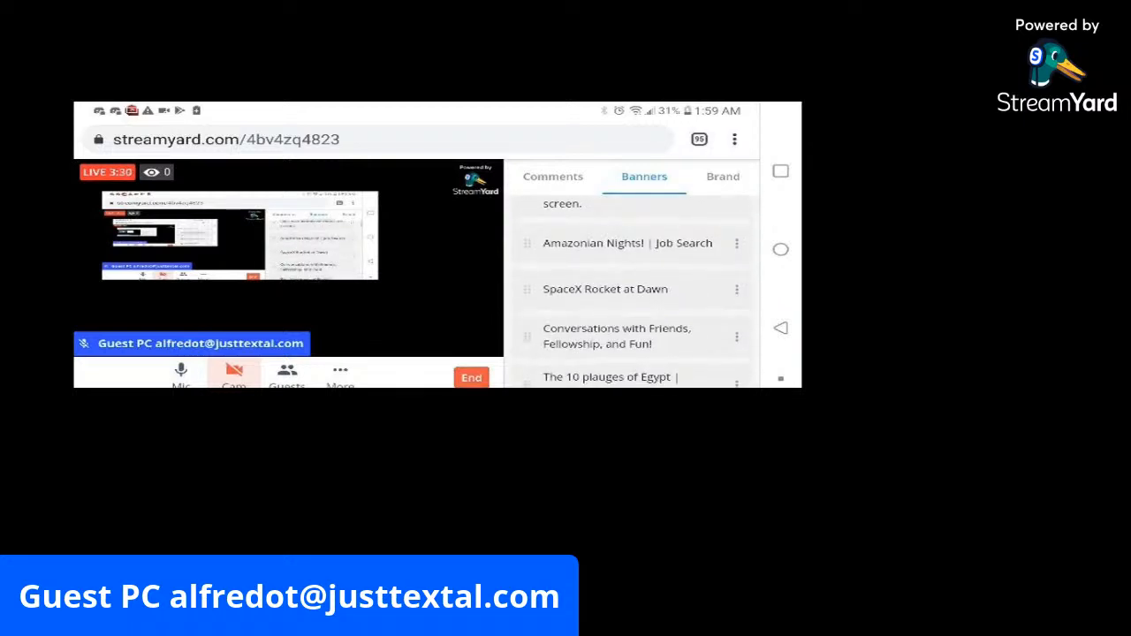
scroll(down, 3)
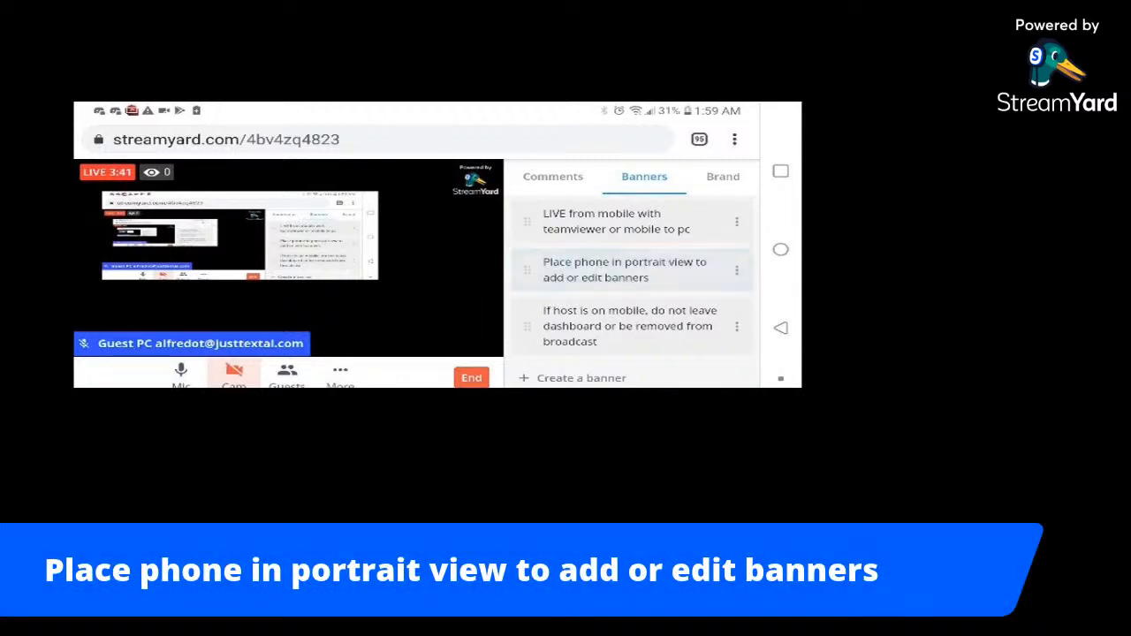
click(629, 269)
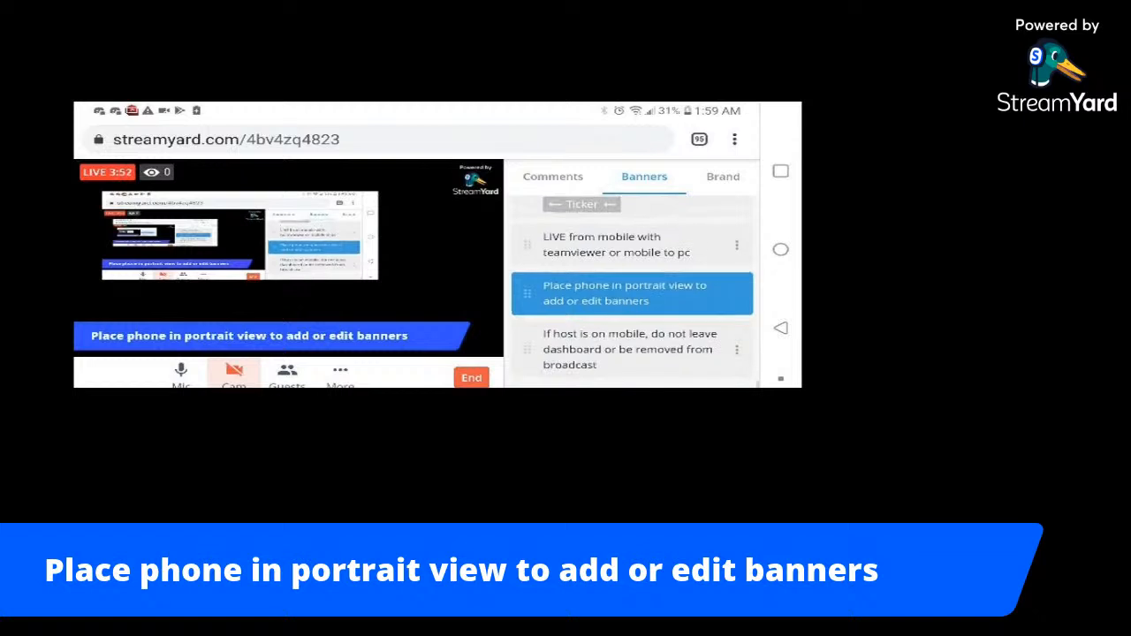
Edit the 'LIVE from mobile' banner to read 'LIVE using mobile' and save it
click(736, 244)
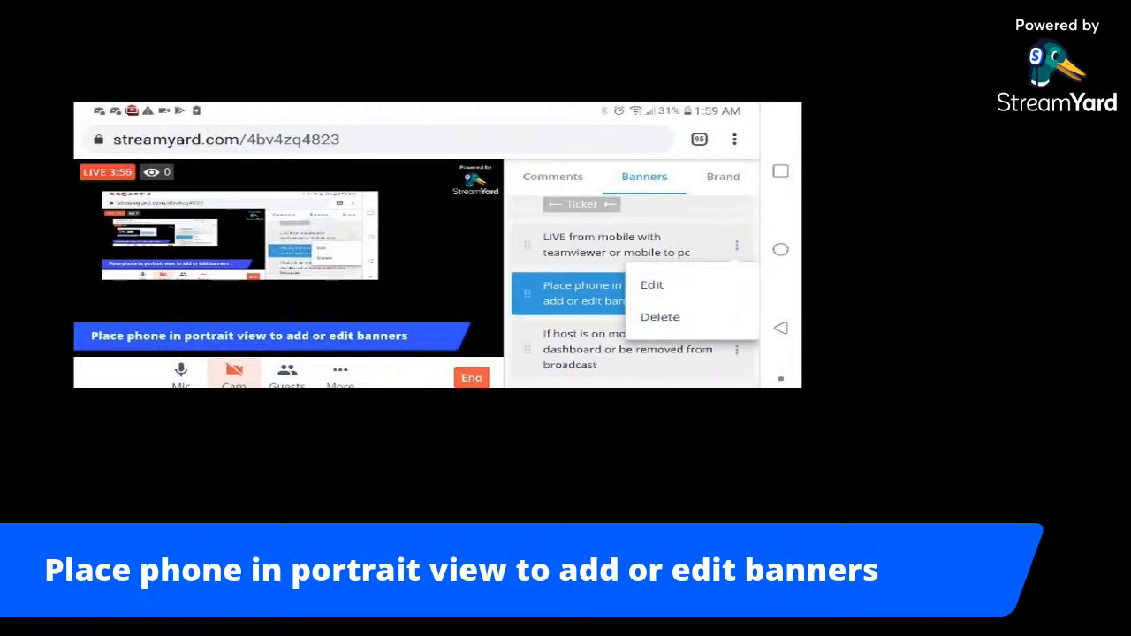
click(651, 284)
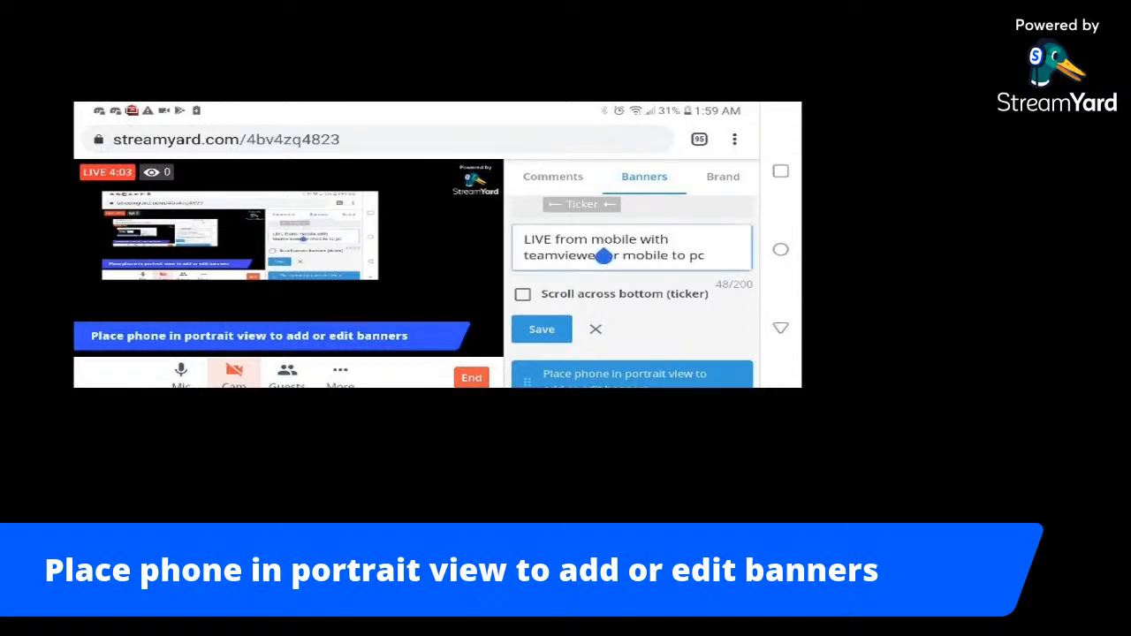
click(632, 246)
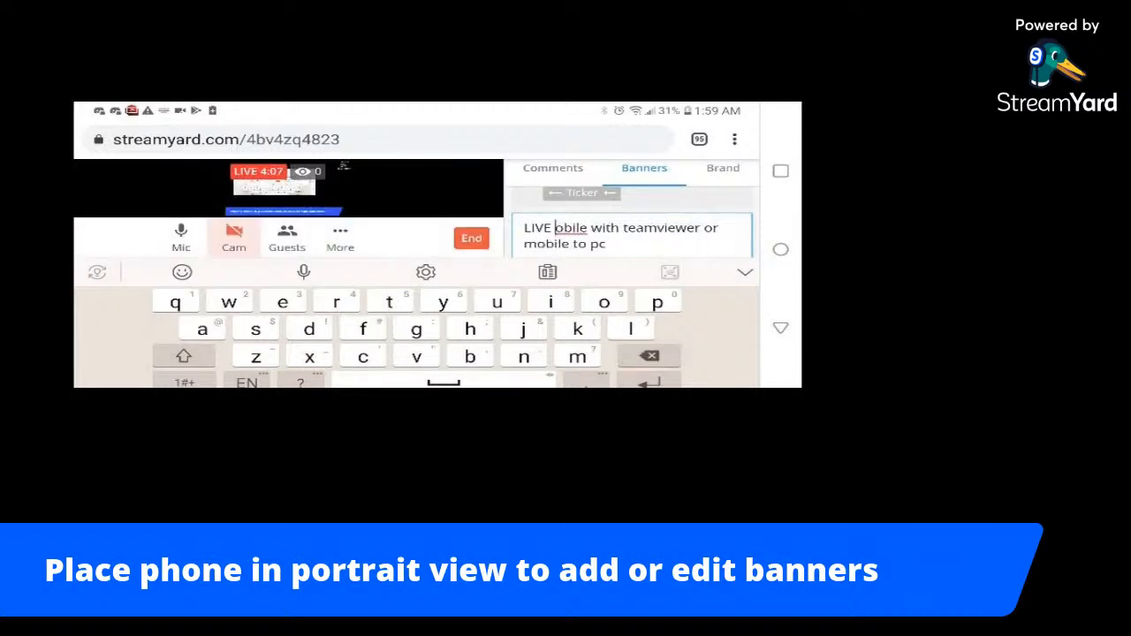
click(523, 355)
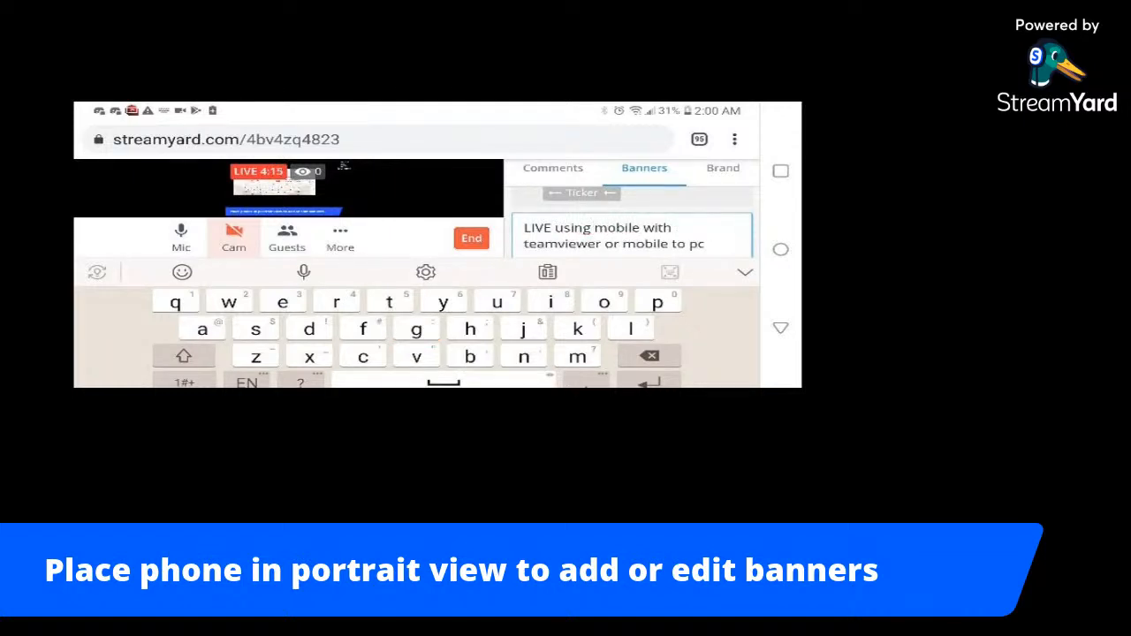
click(183, 355)
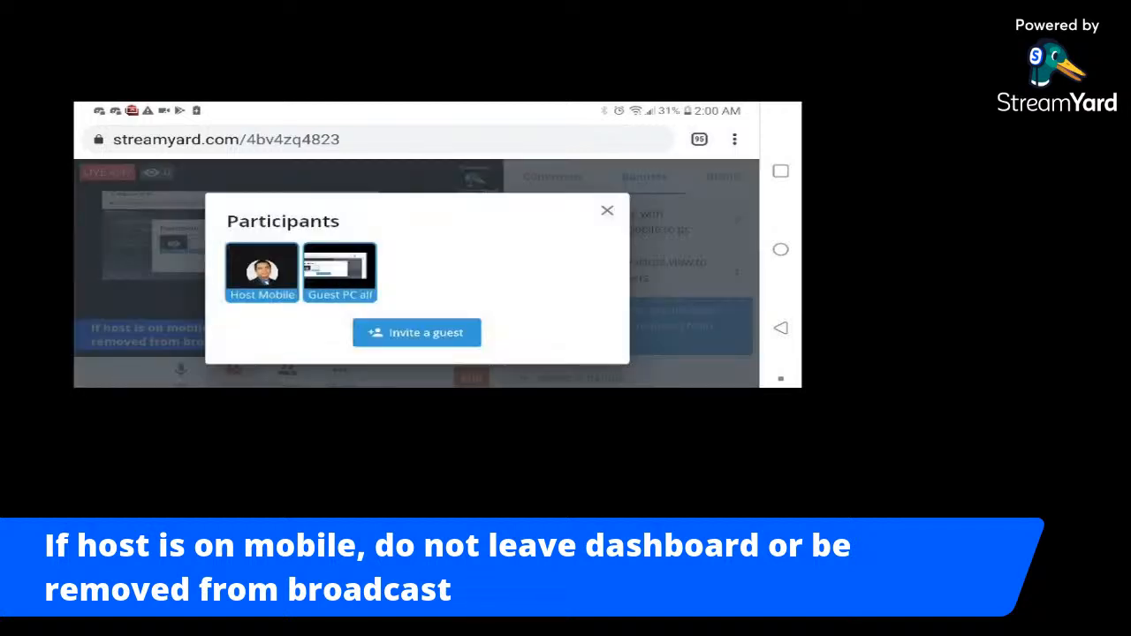
Close the Participants window
click(607, 210)
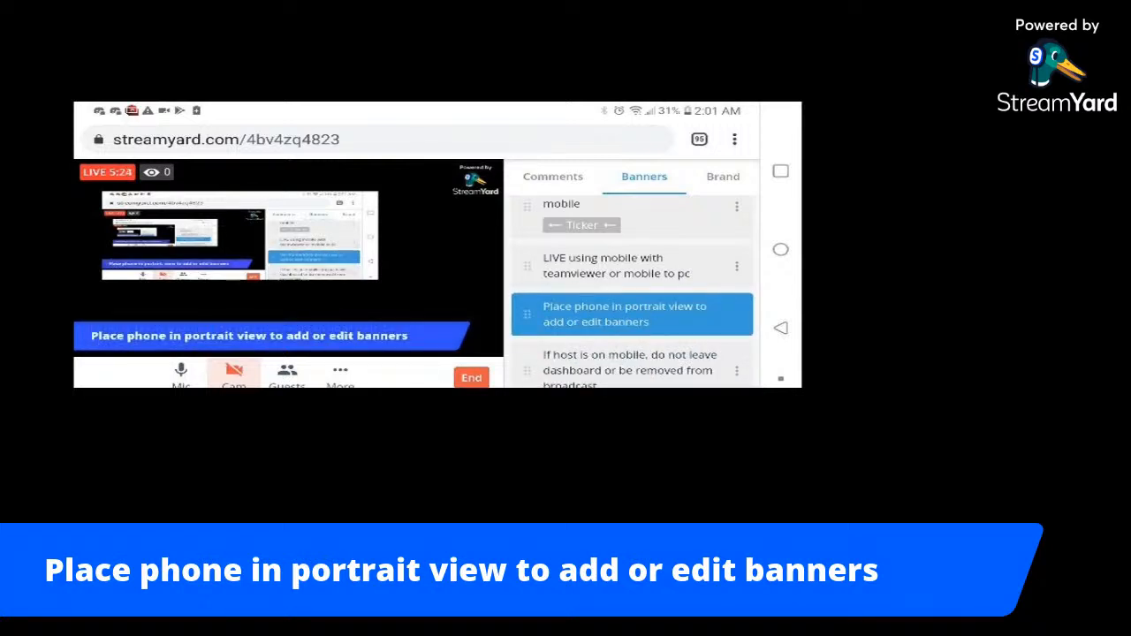
Try the Minimal and Bubble banner themes in the Brand tab, then restore Default
click(721, 177)
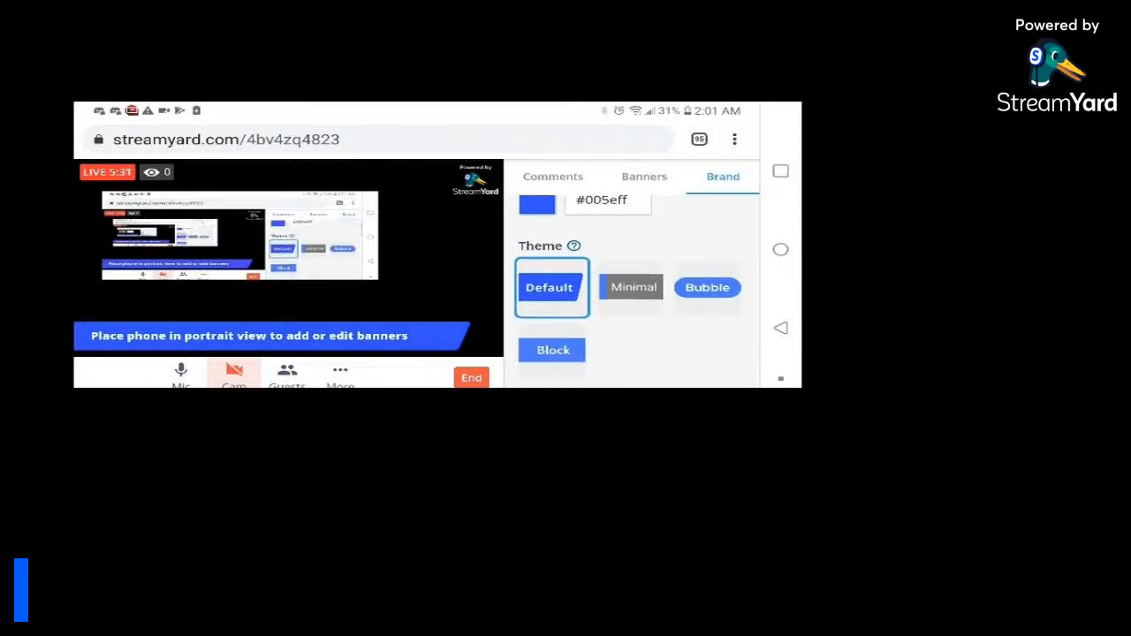
click(632, 287)
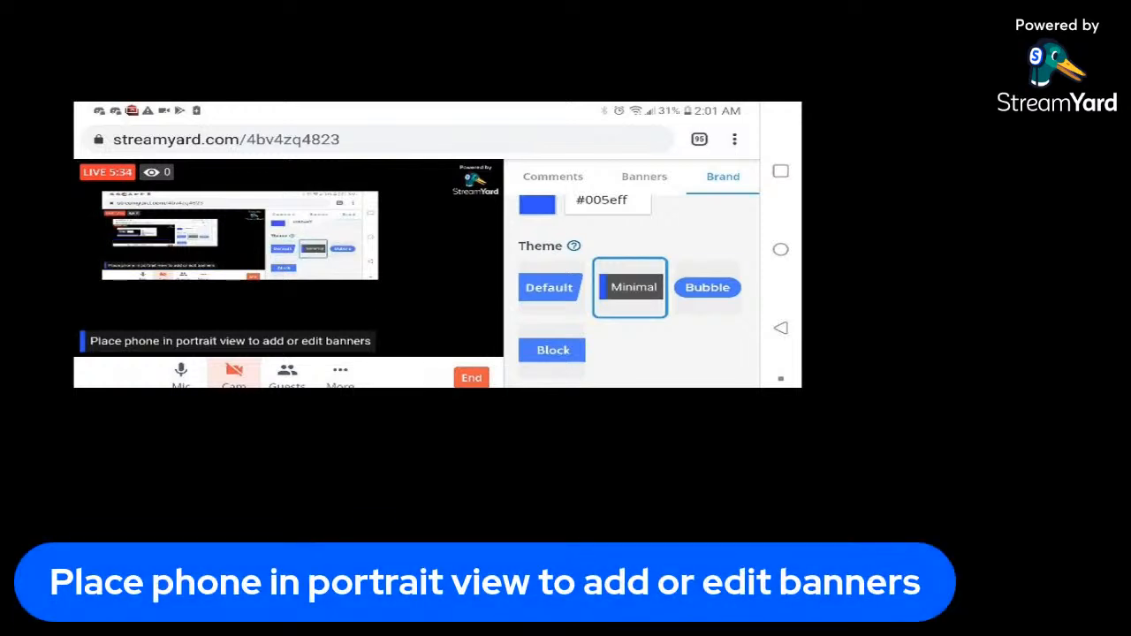
click(707, 287)
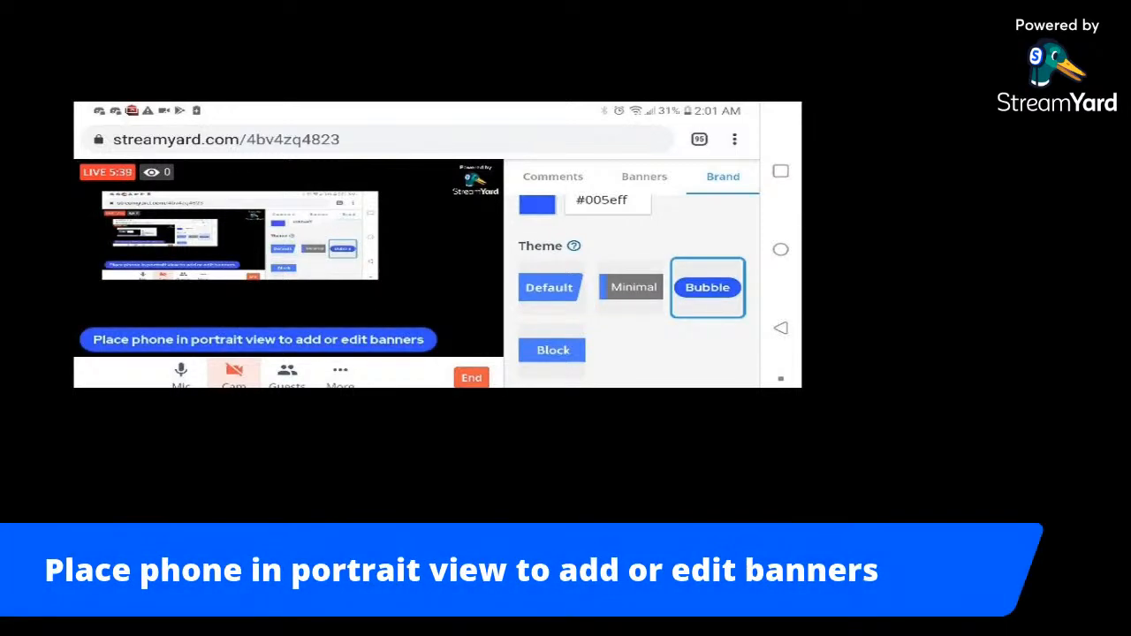
click(549, 287)
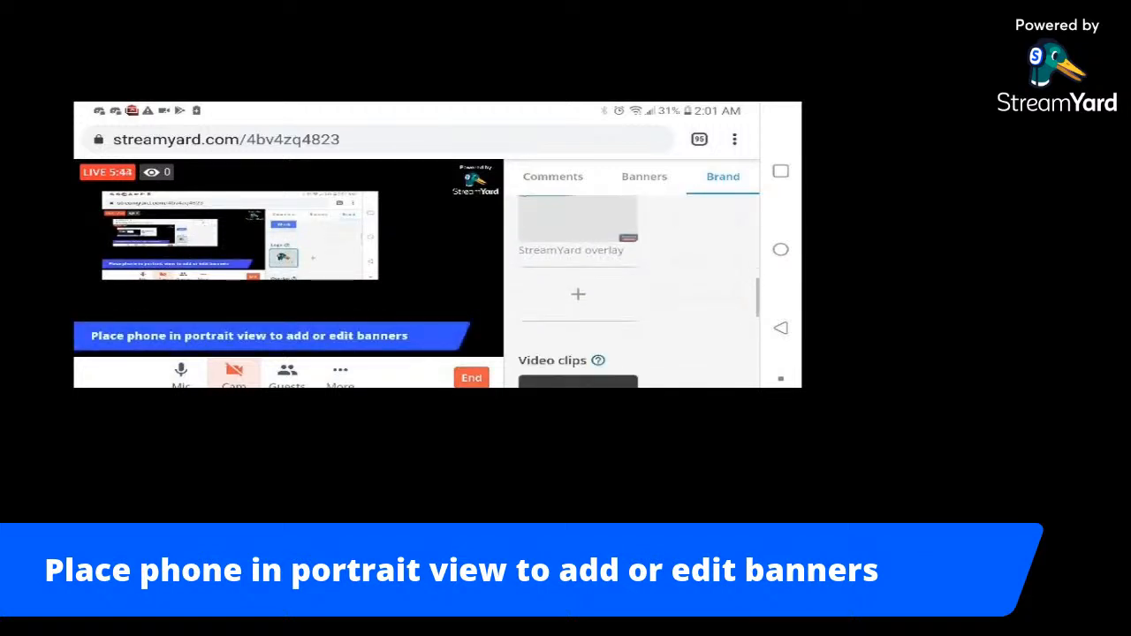
Return to the Banners list and show the viewer comments again
scroll(down, 3)
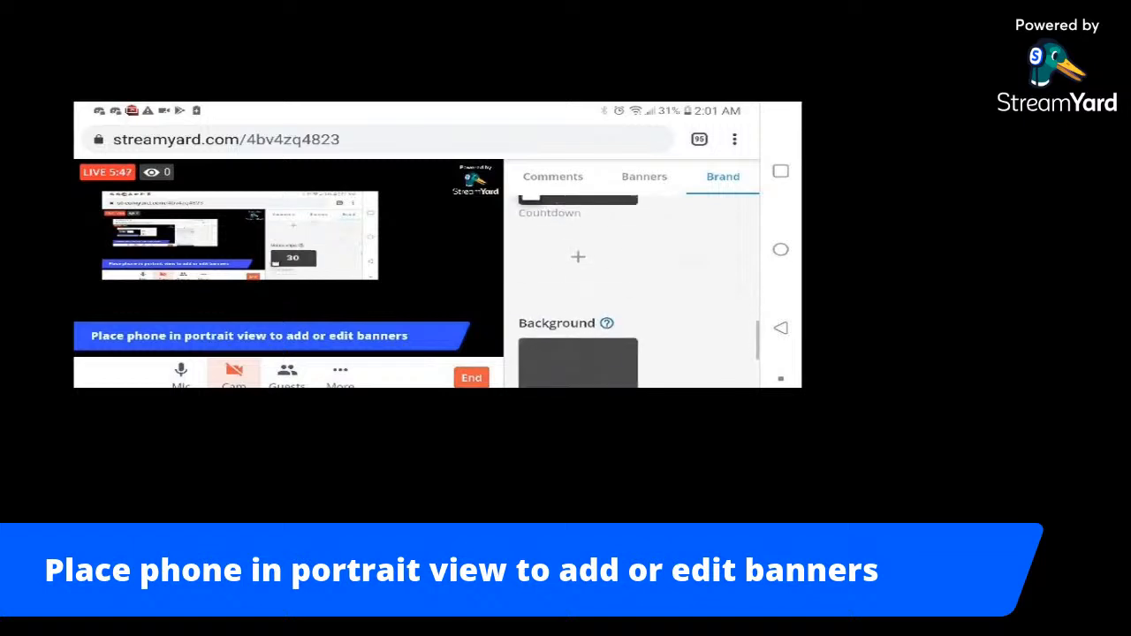
scroll(down, 3)
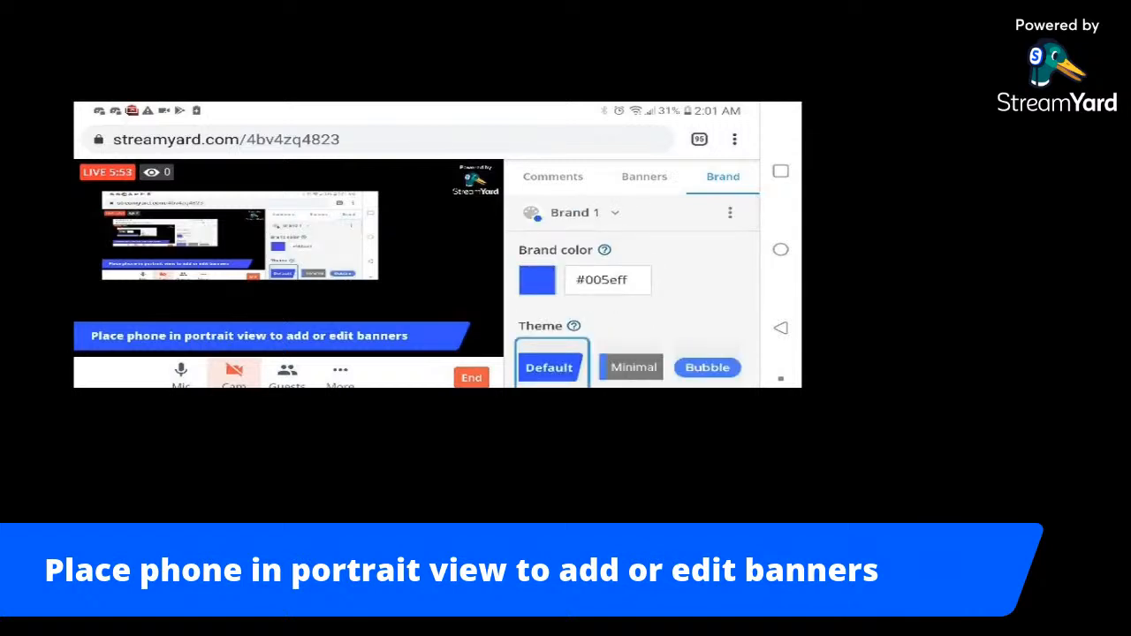
click(644, 176)
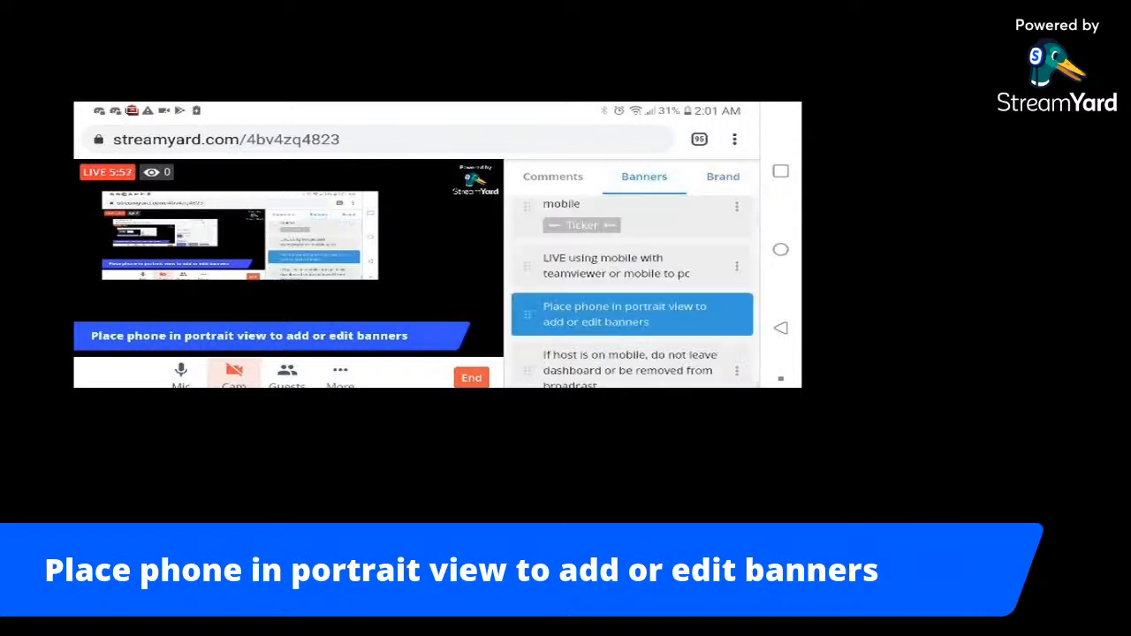
click(552, 175)
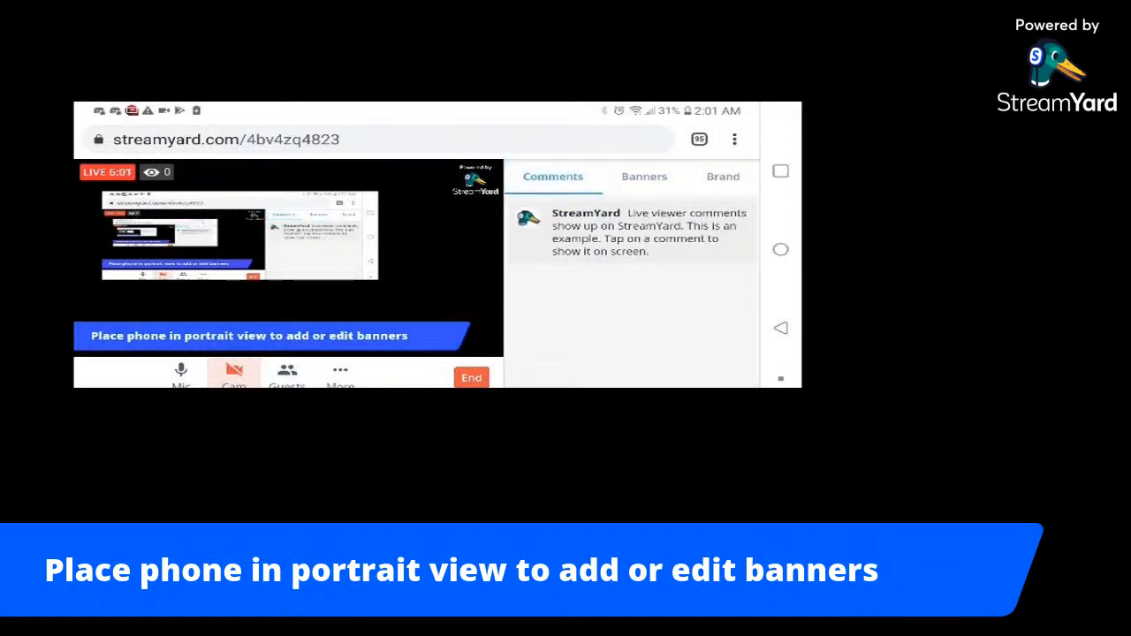
mouse_move(278, 172)
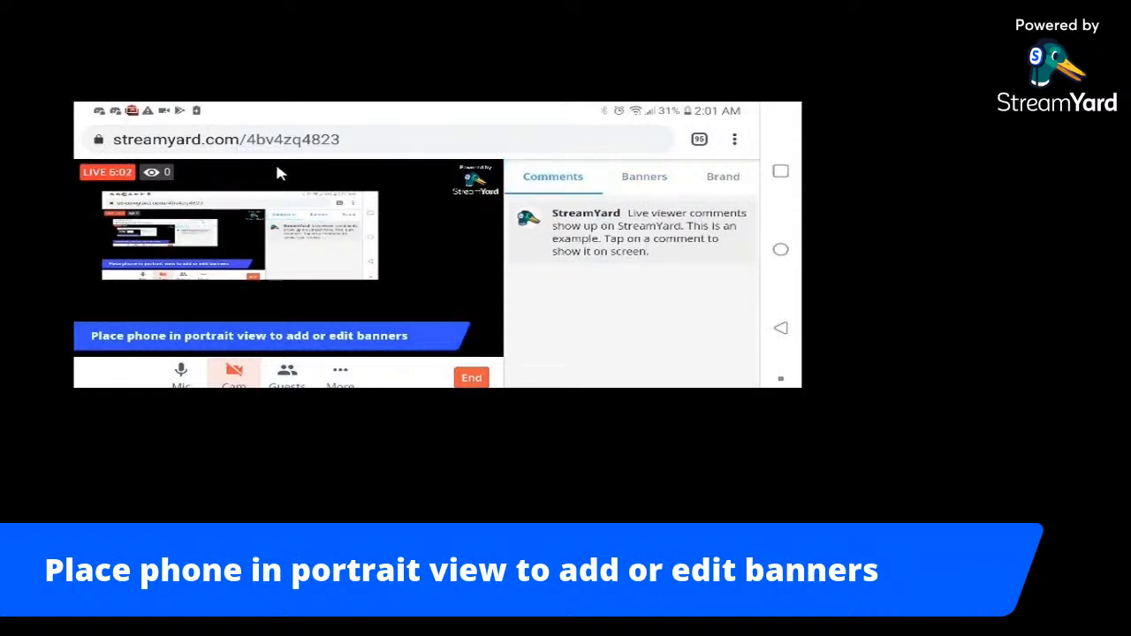